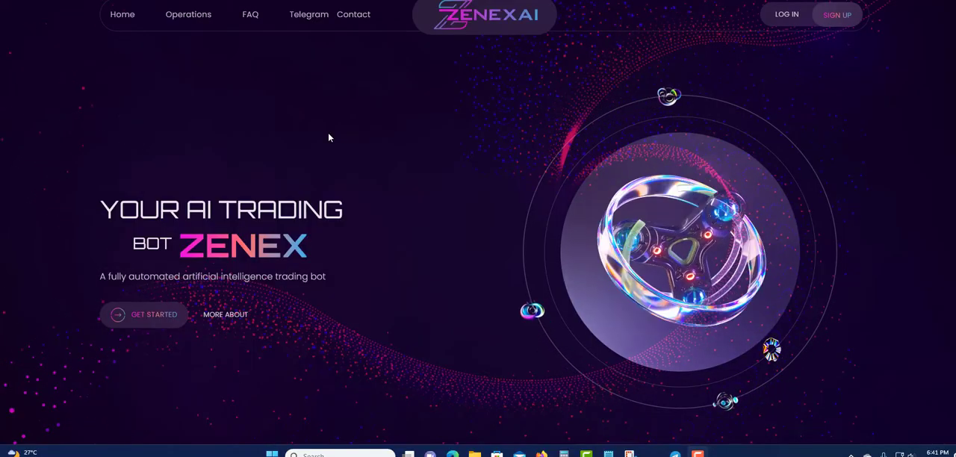
mouse_move(376, 134)
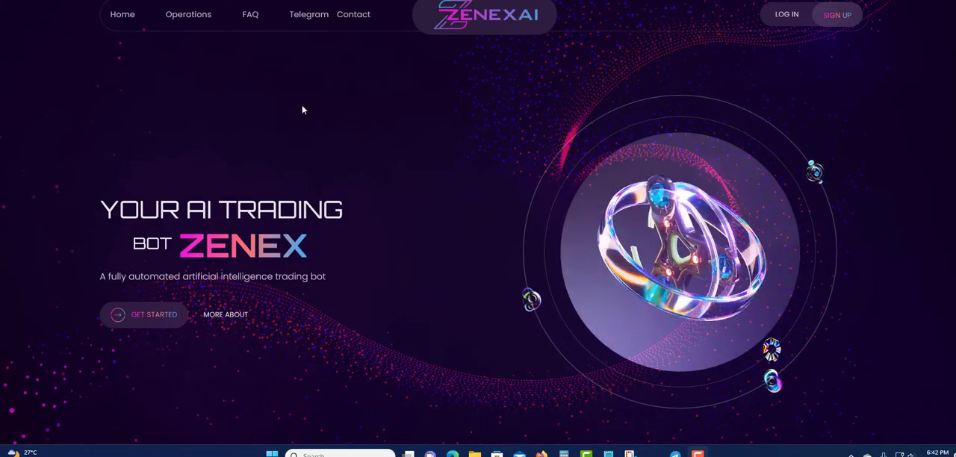
mouse_move(317, 112)
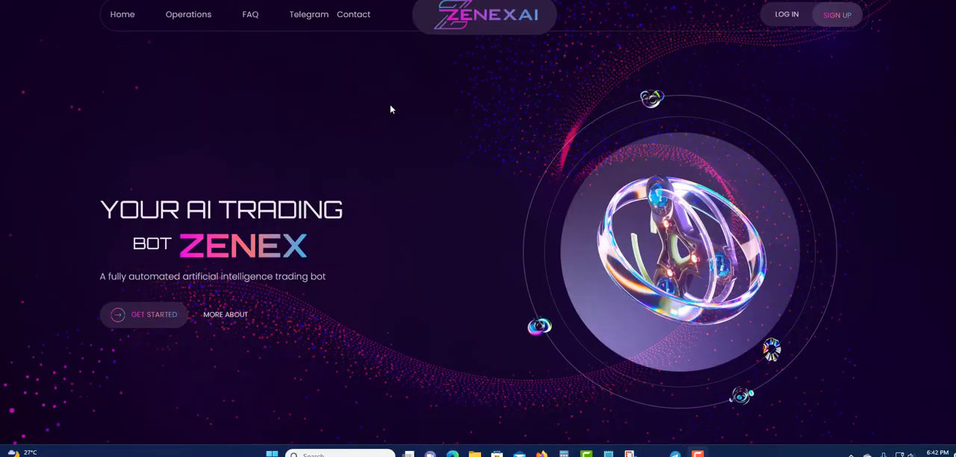
mouse_move(356, 133)
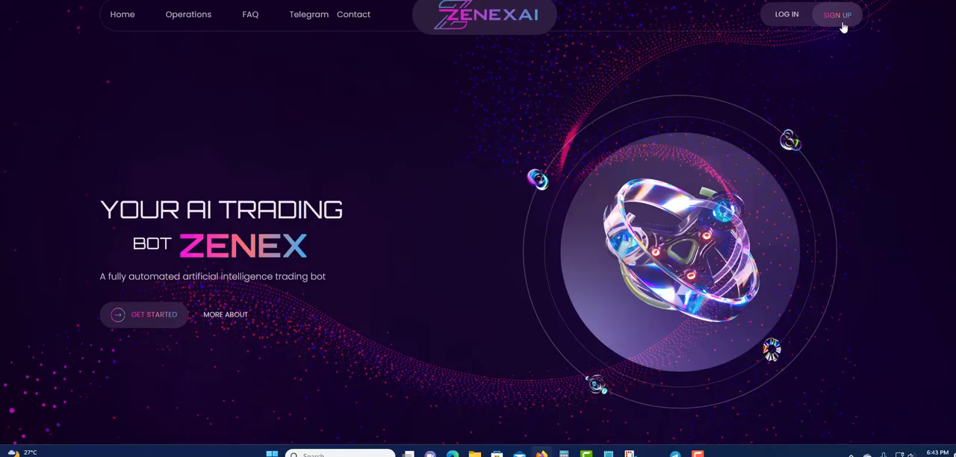
mouse_move(907, 27)
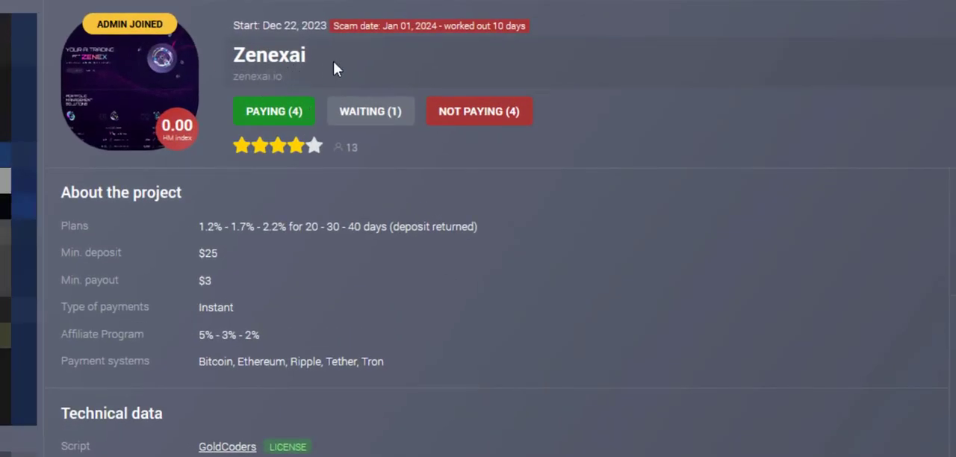
mouse_move(293, 42)
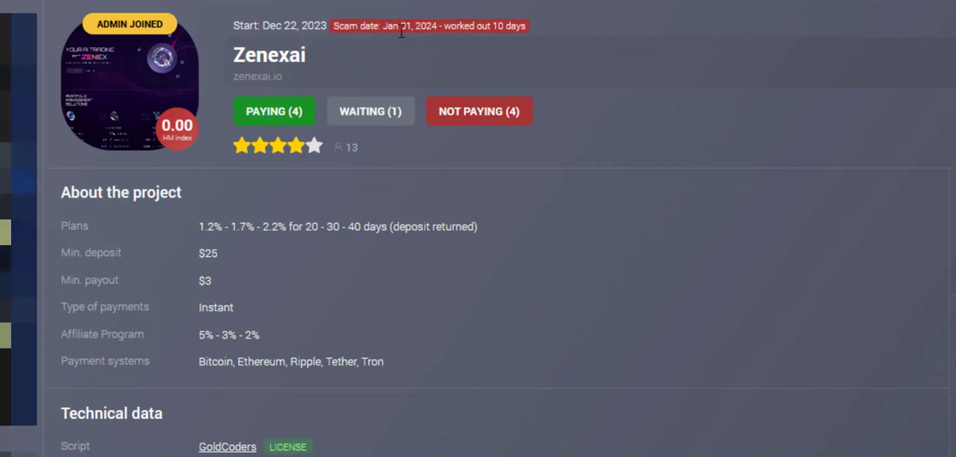
mouse_move(458, 40)
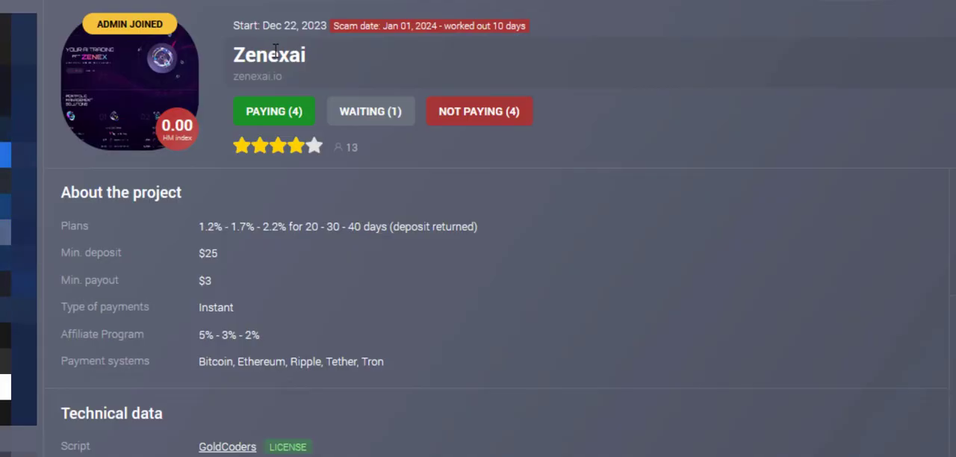
mouse_move(289, 78)
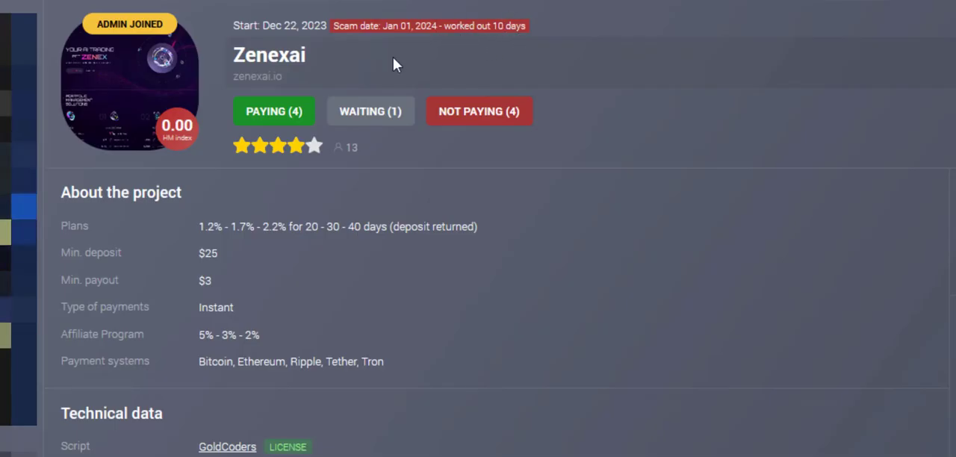
mouse_move(310, 143)
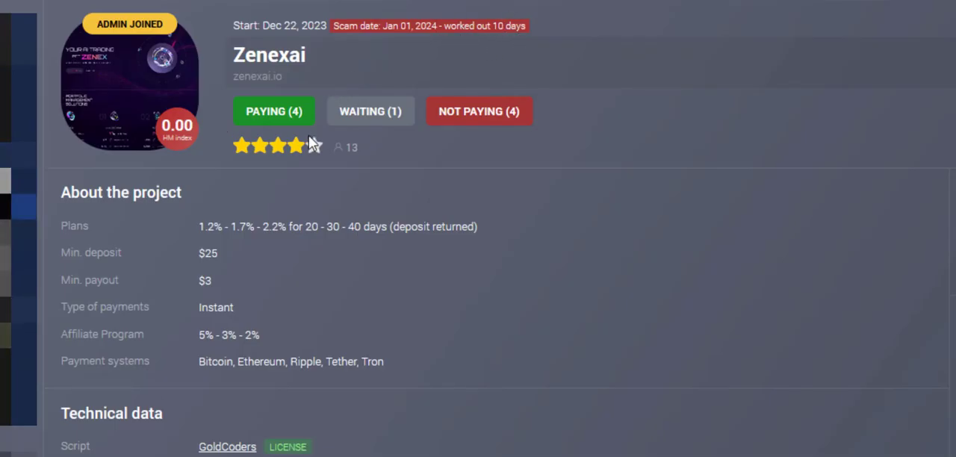